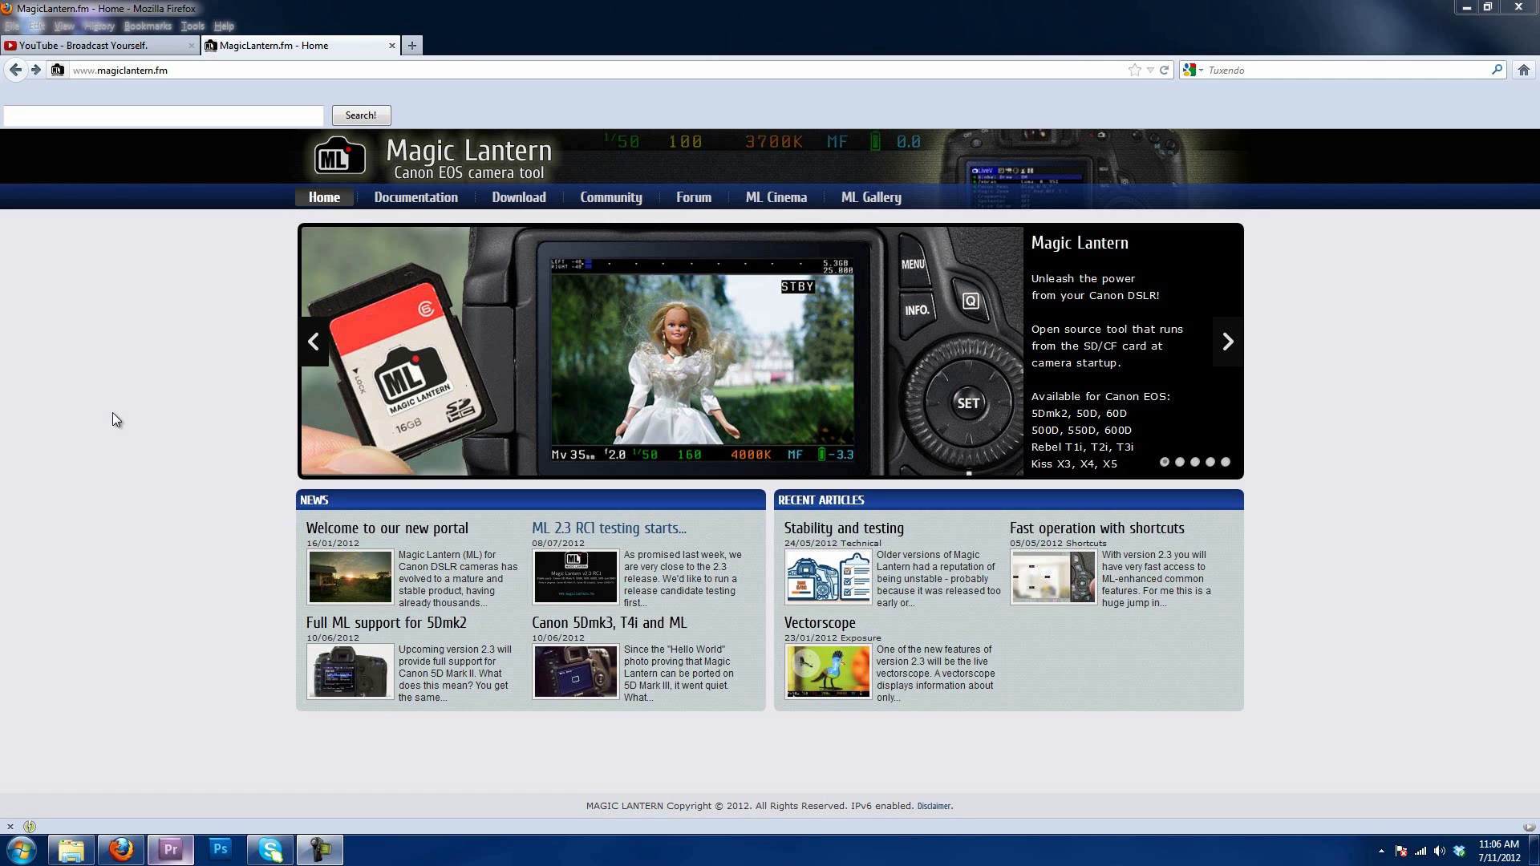
{"action": "mouse_move", "coordinate": [613, 547]}
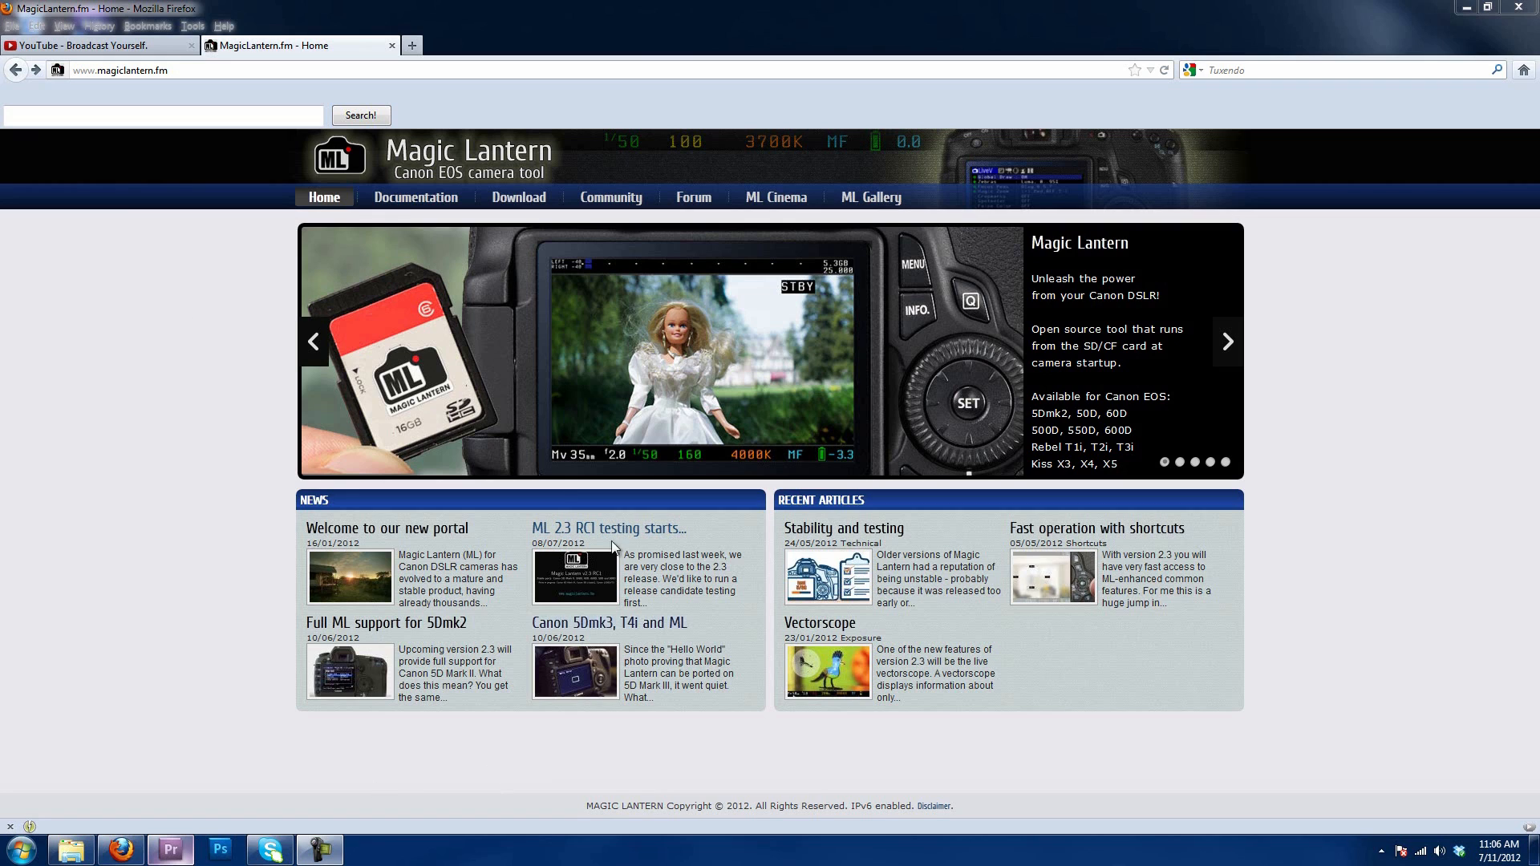
{"action": "mouse_move", "coordinate": [765, 659]}
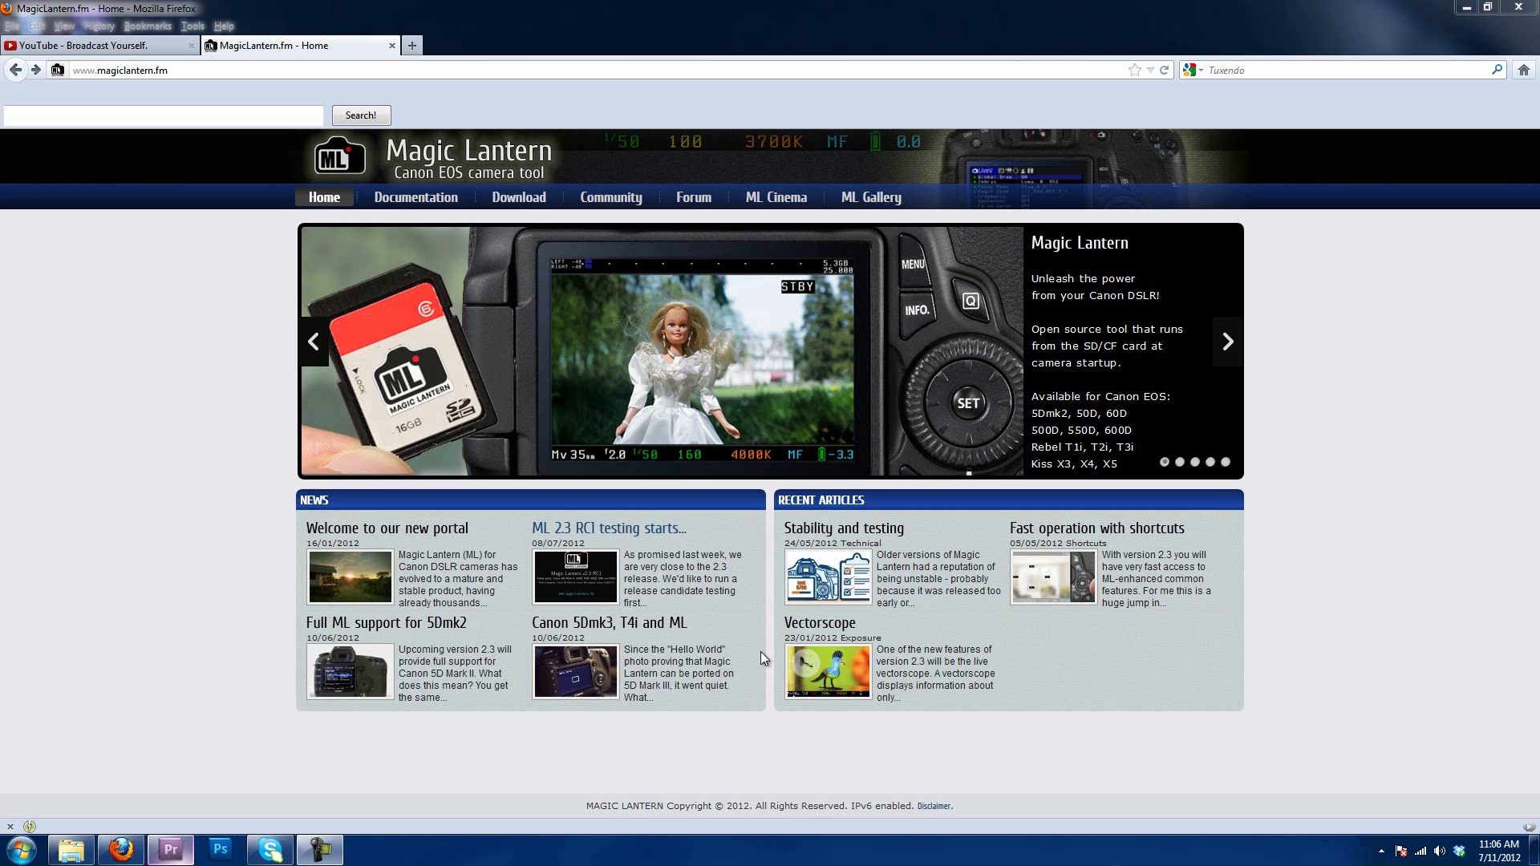
{"action": "mouse_move", "coordinate": [529, 533]}
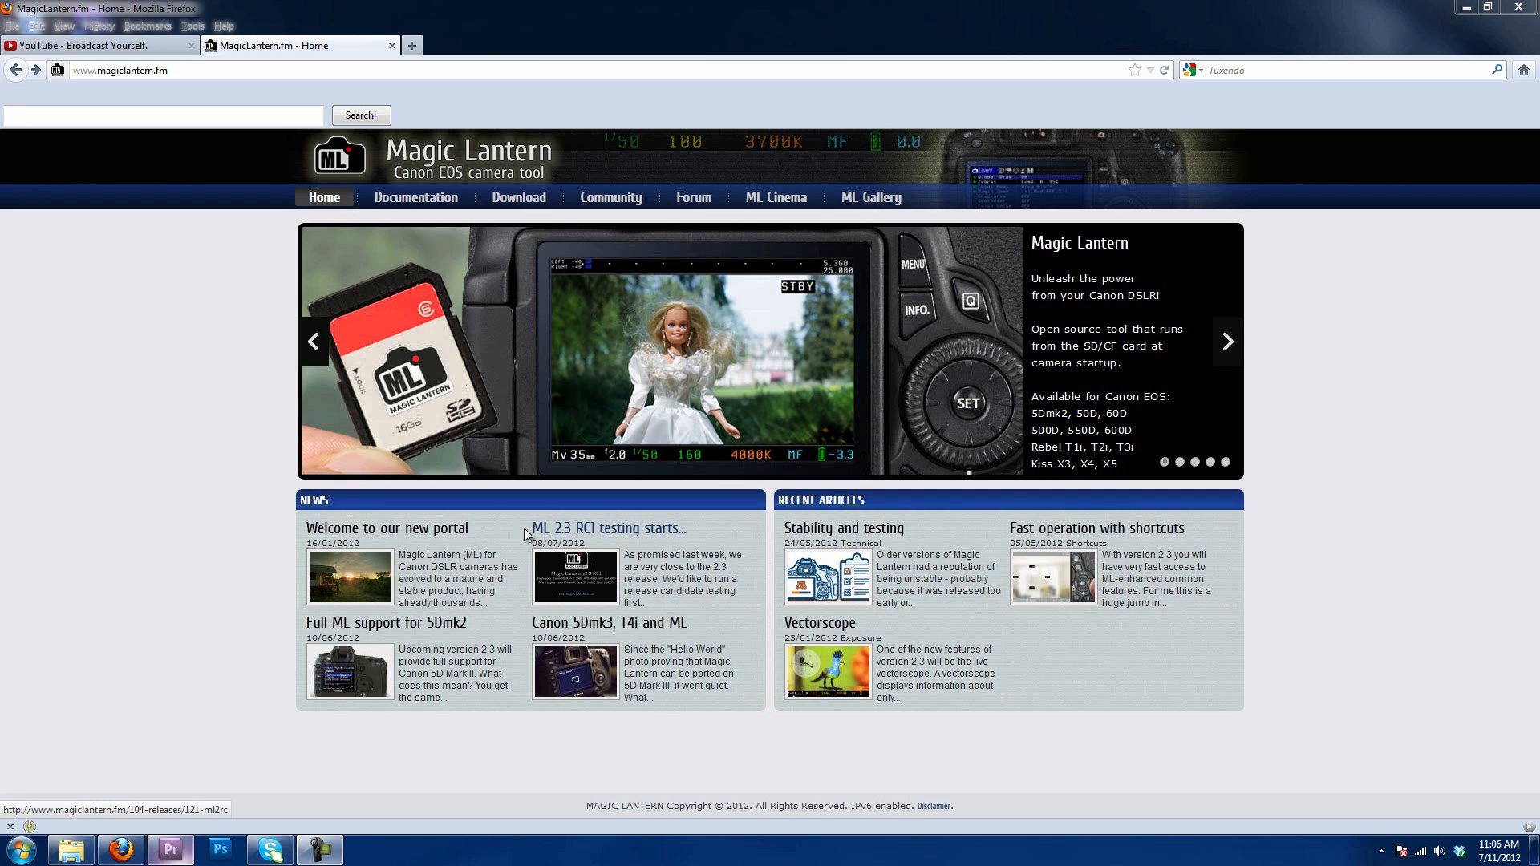
Open the 'ML 2.3 RC1 testing starts today!' news article from the Magic Lantern home page
{"action": "left_click", "coordinate": [609, 529]}
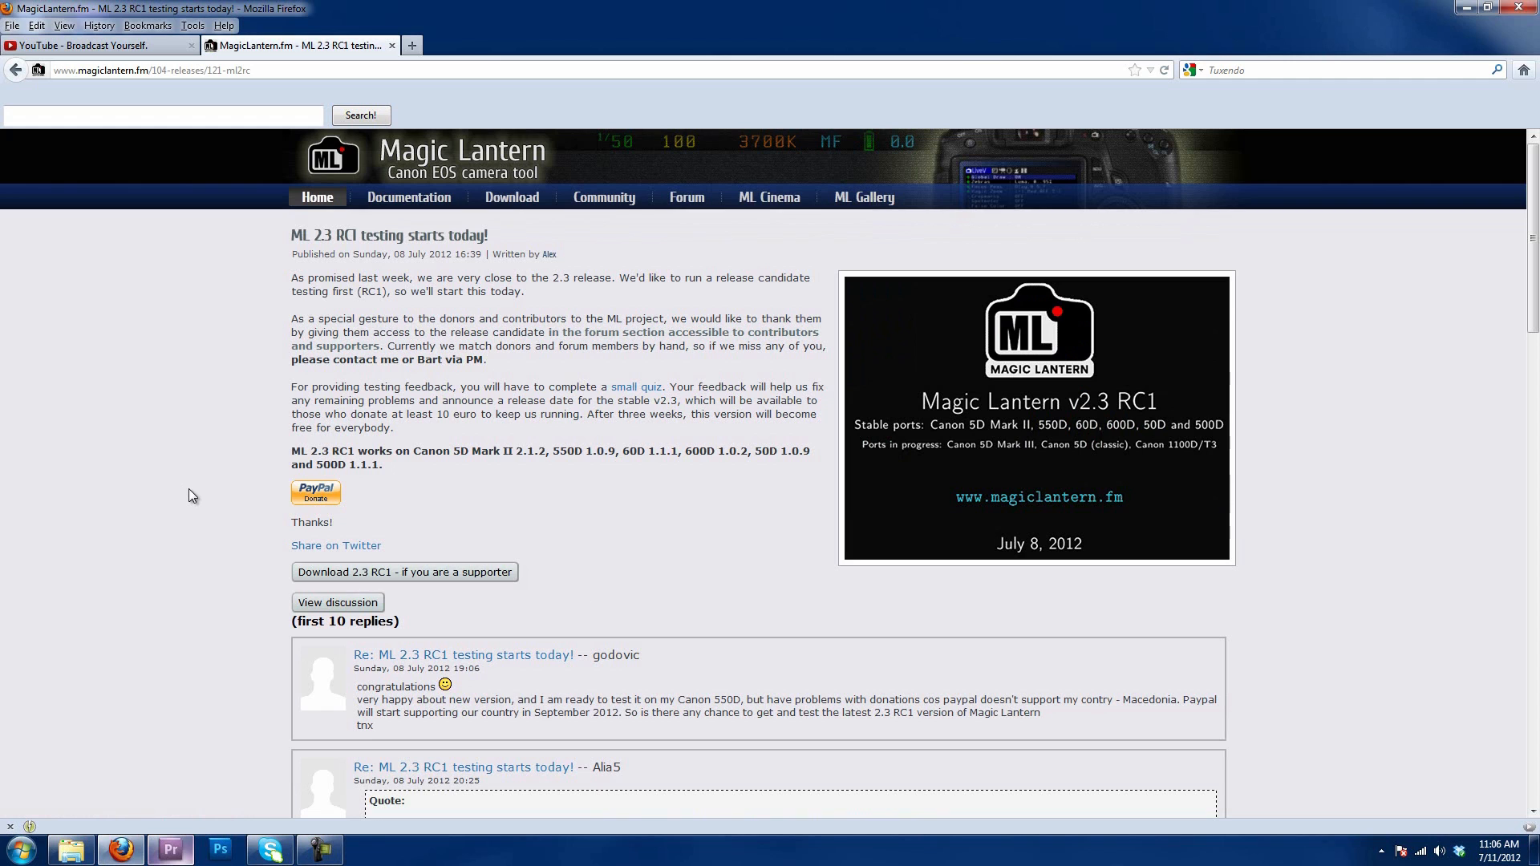
{"action": "mouse_move", "coordinate": [332, 508]}
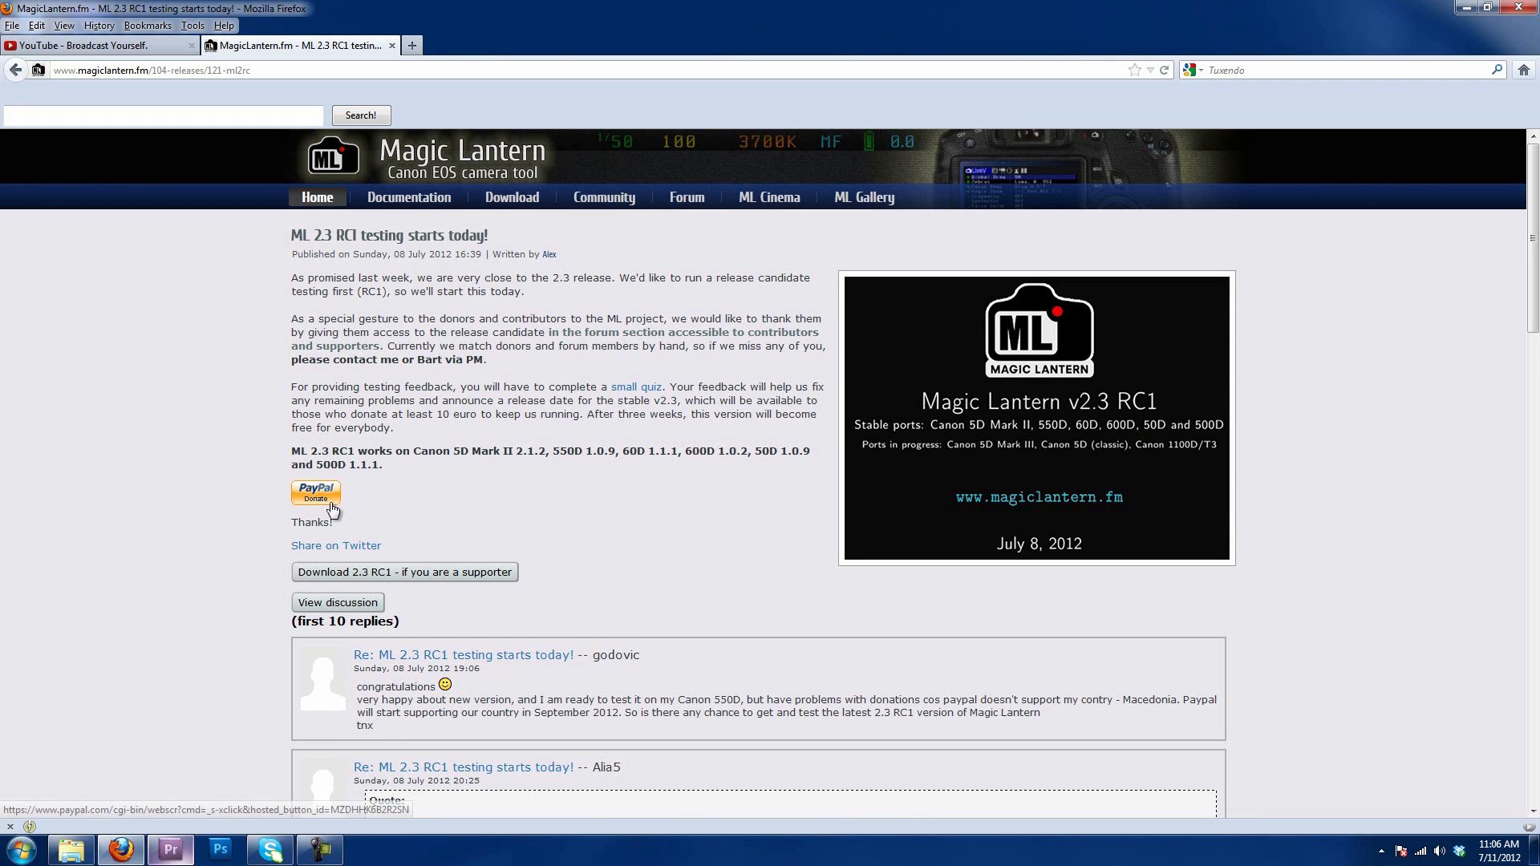
{"action": "mouse_move", "coordinate": [252, 506]}
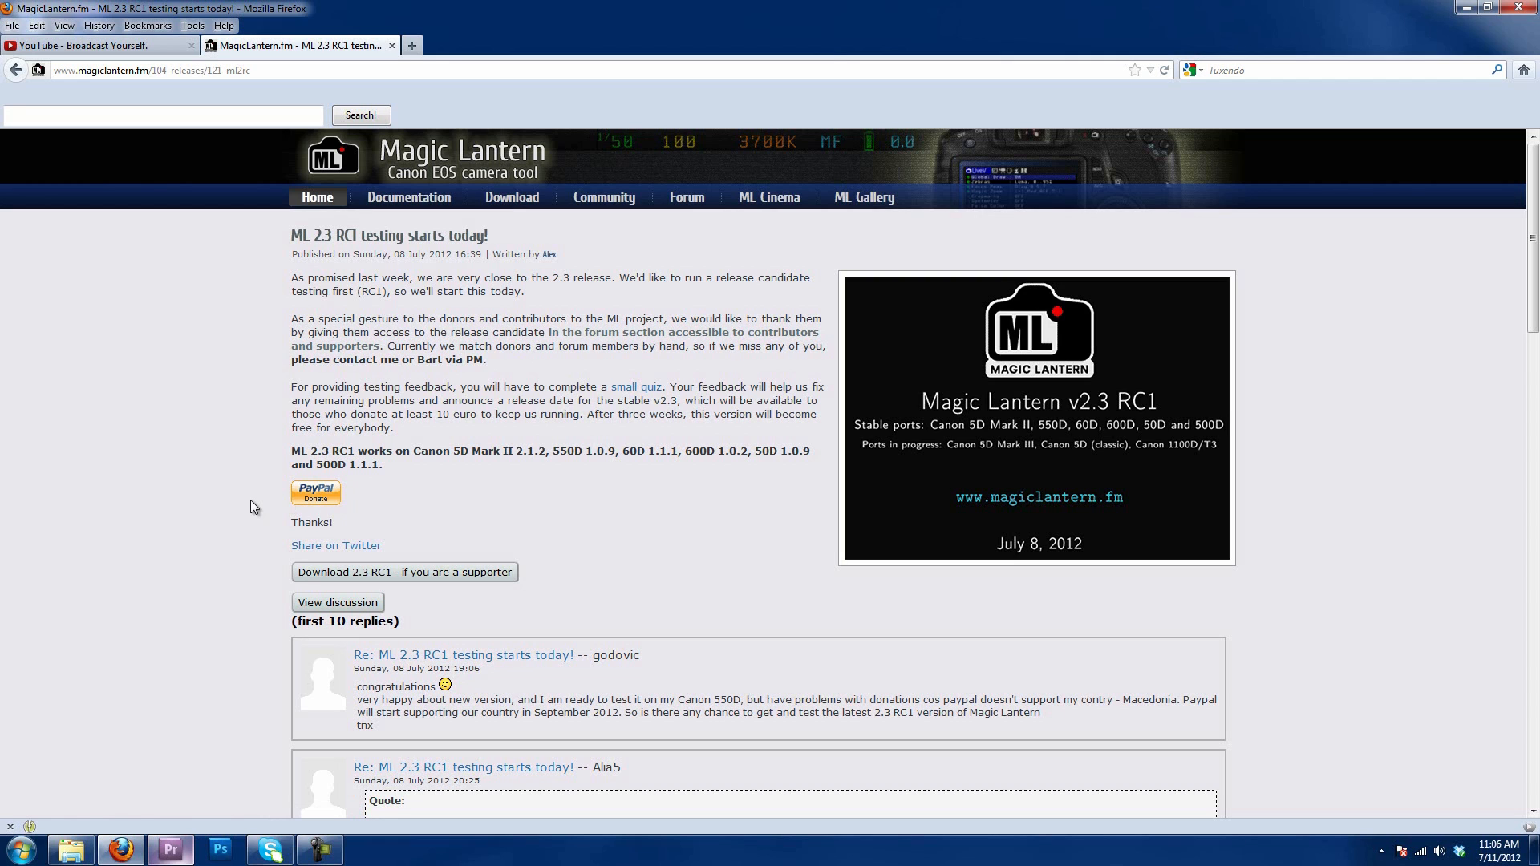
{"action": "mouse_move", "coordinate": [259, 513]}
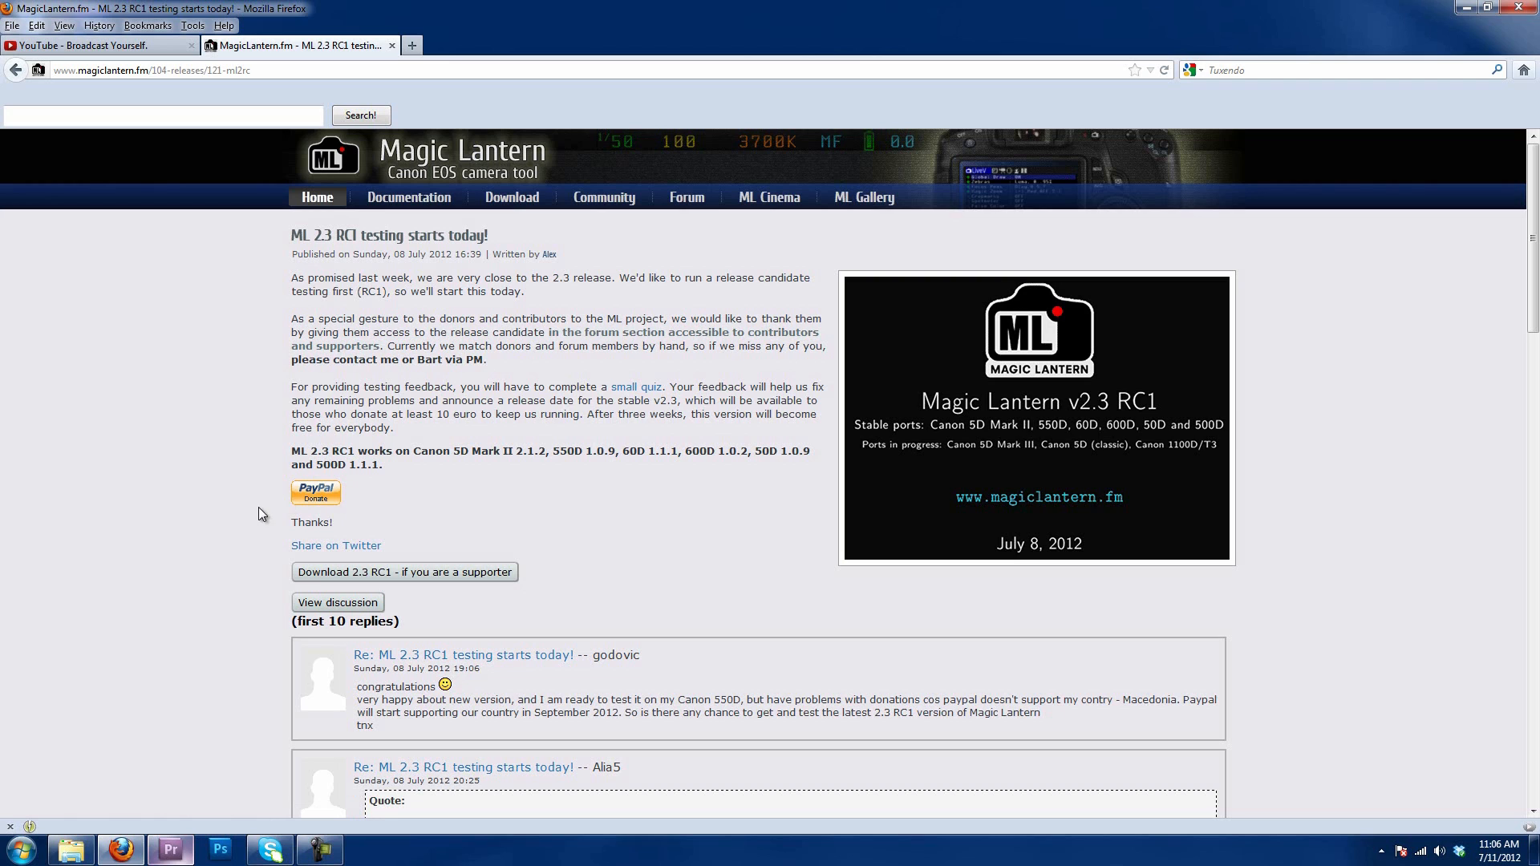
{"action": "mouse_move", "coordinate": [502, 469]}
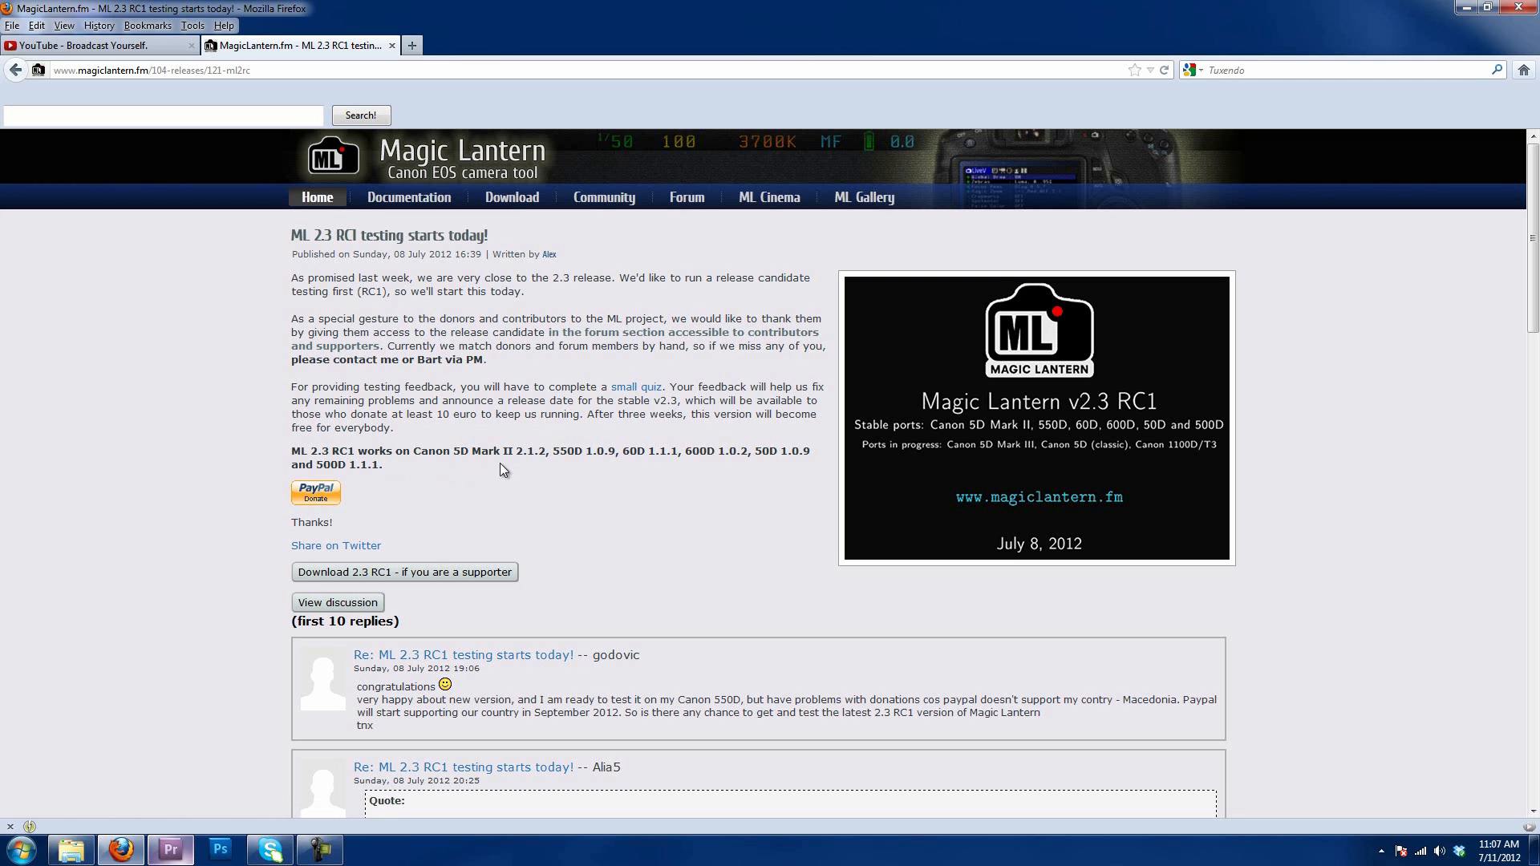
{"action": "mouse_move", "coordinate": [780, 457]}
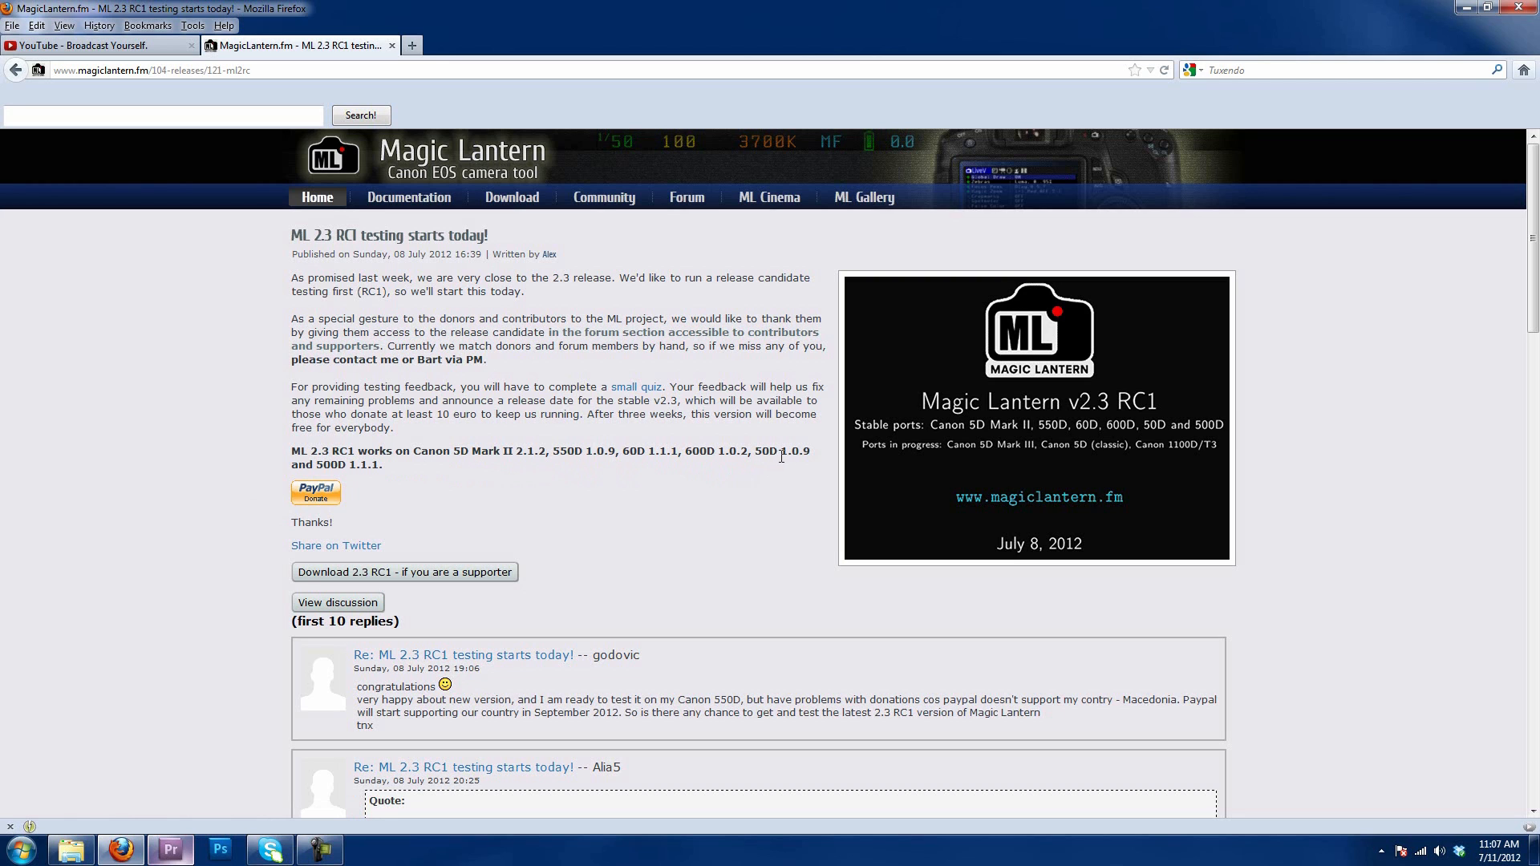
{"action": "mouse_move", "coordinate": [375, 469]}
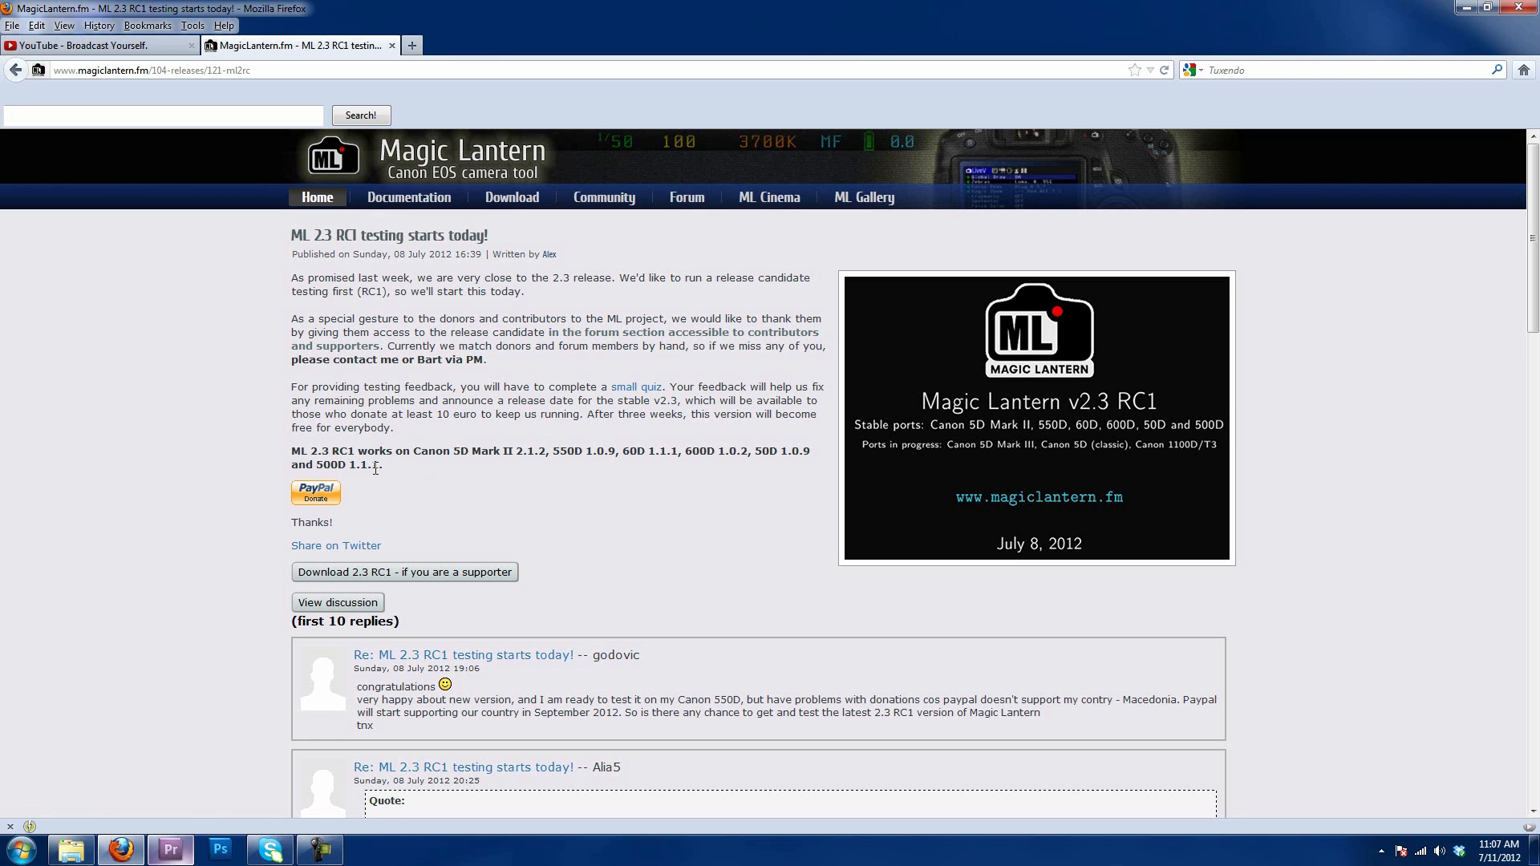
{"action": "mouse_move", "coordinate": [752, 485]}
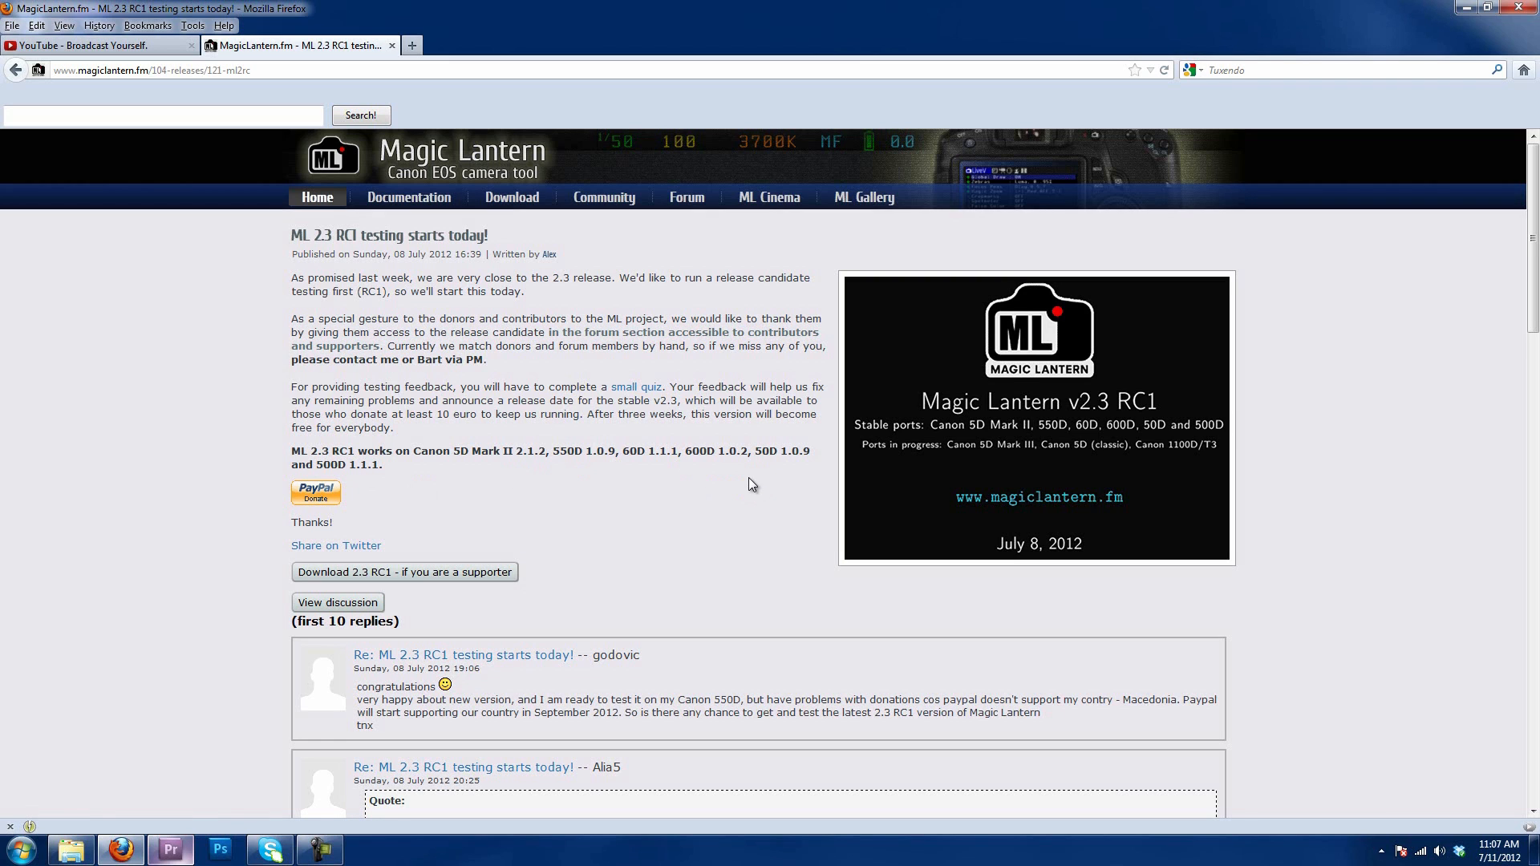
{"action": "mouse_move", "coordinate": [723, 458]}
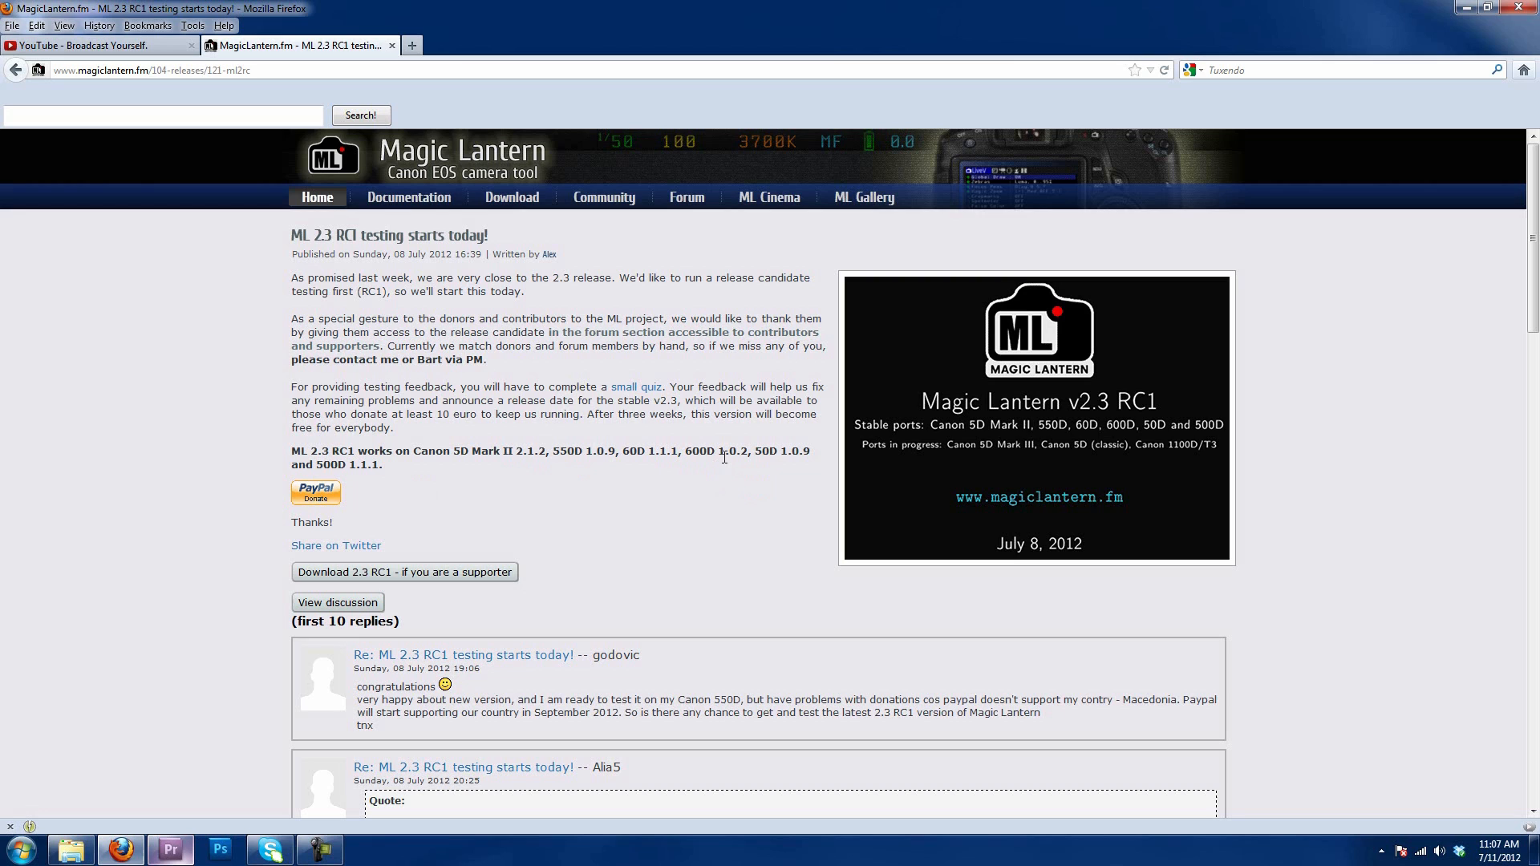
{"action": "mouse_move", "coordinate": [718, 504]}
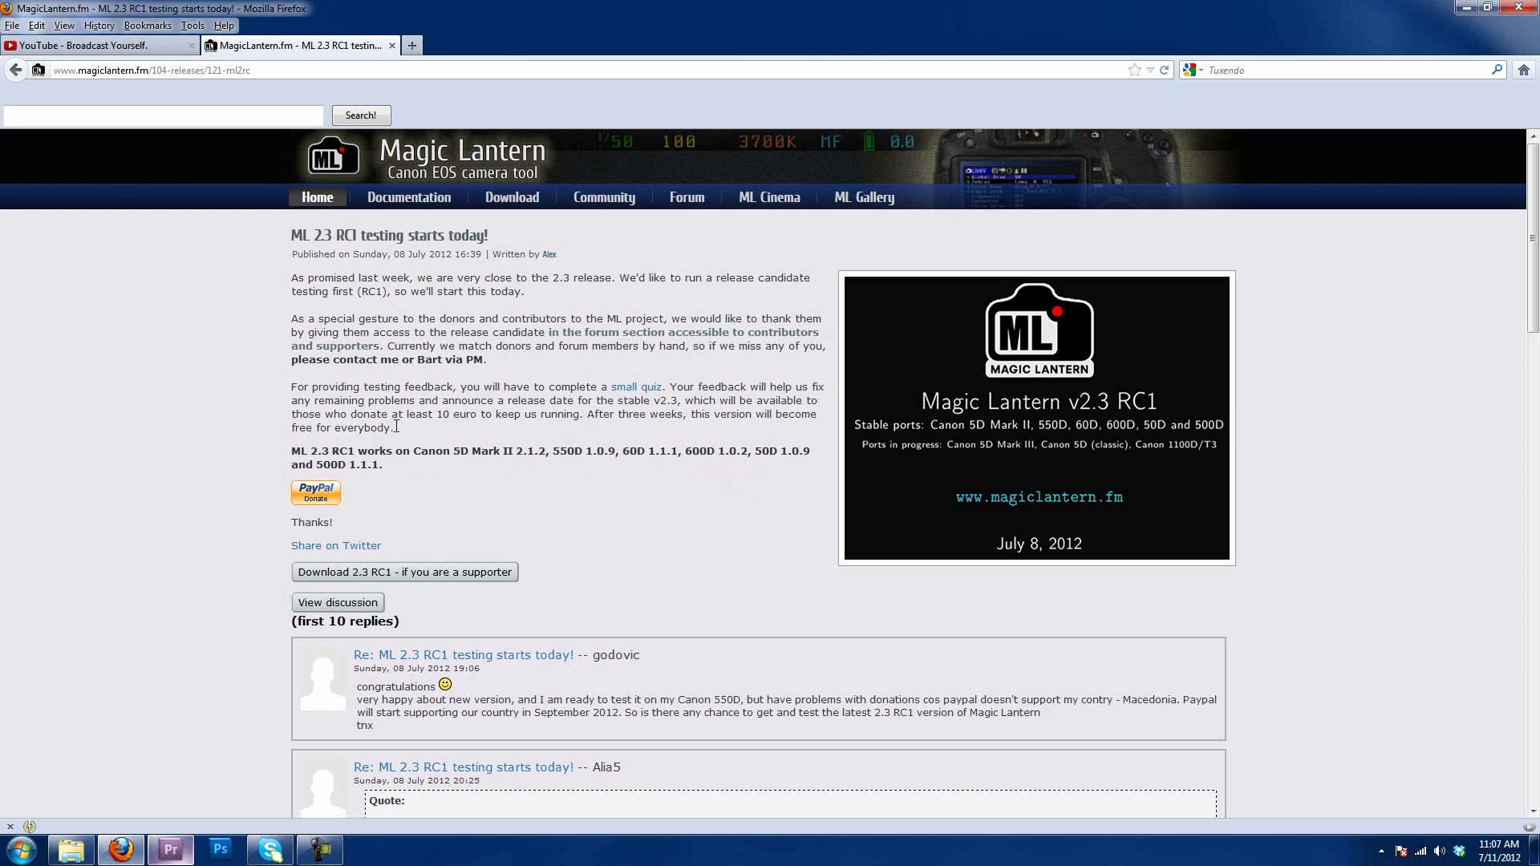
{"action": "mouse_move", "coordinate": [404, 572]}
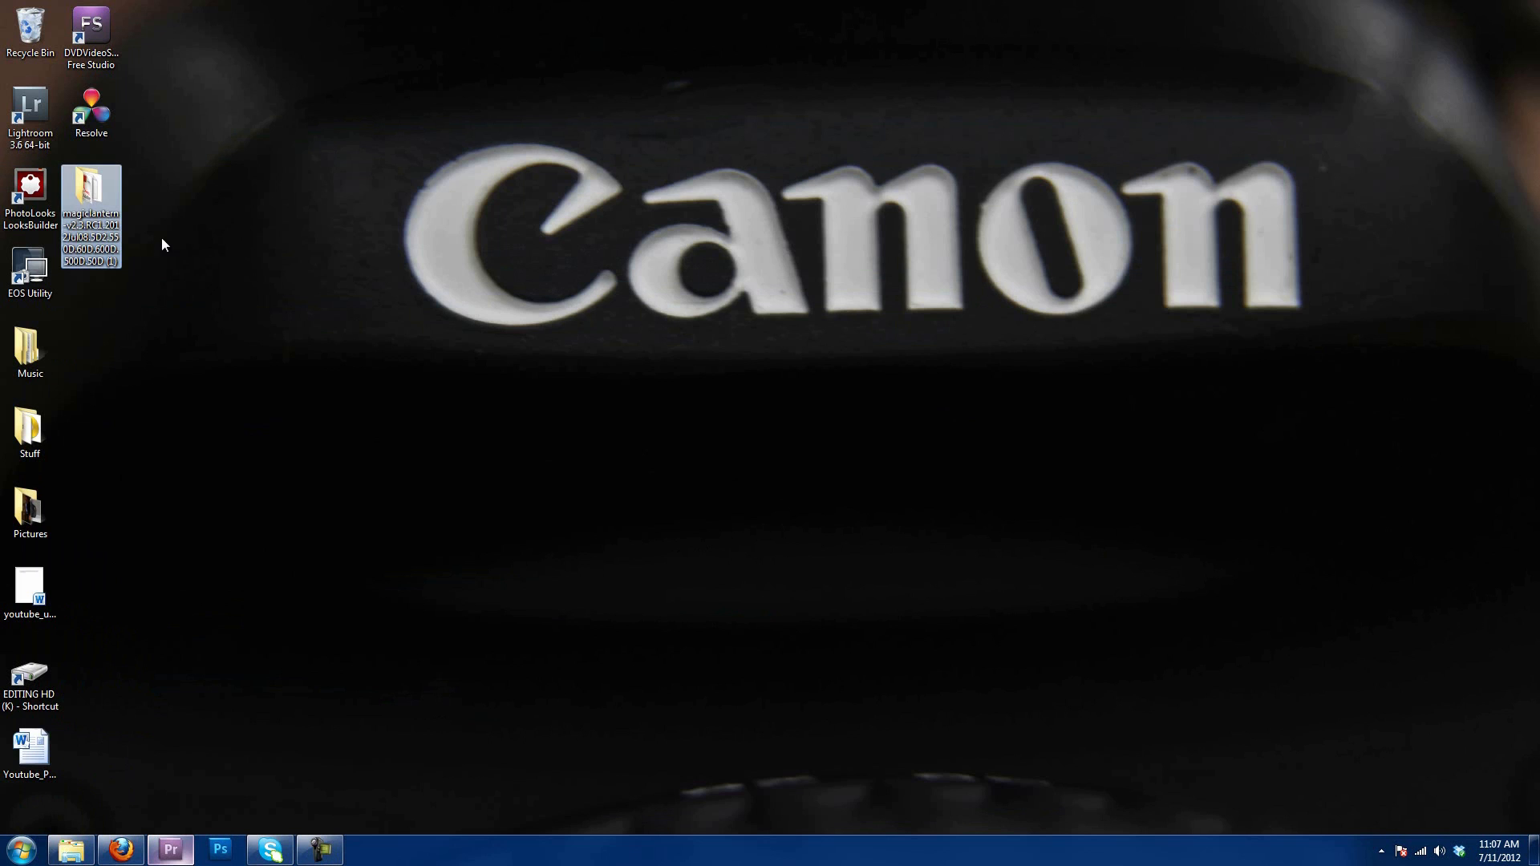
Open the downloaded Magic Lantern folder and the EOS_DIGITAL card, then select the ML 2.3 files
{"action": "double_click", "coordinate": [91, 197]}
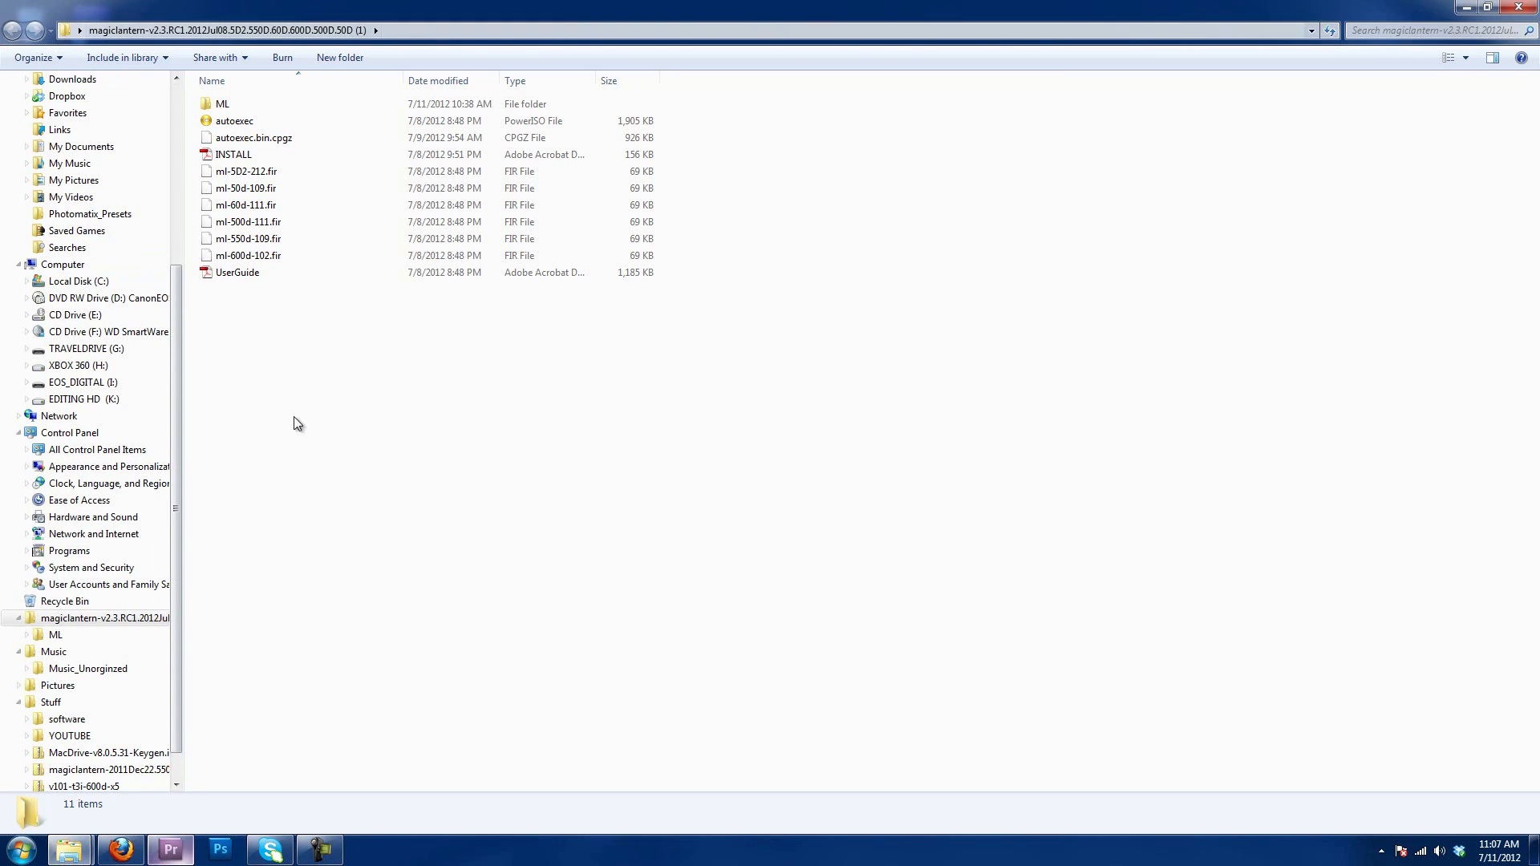
{"action": "mouse_move", "coordinate": [236, 620]}
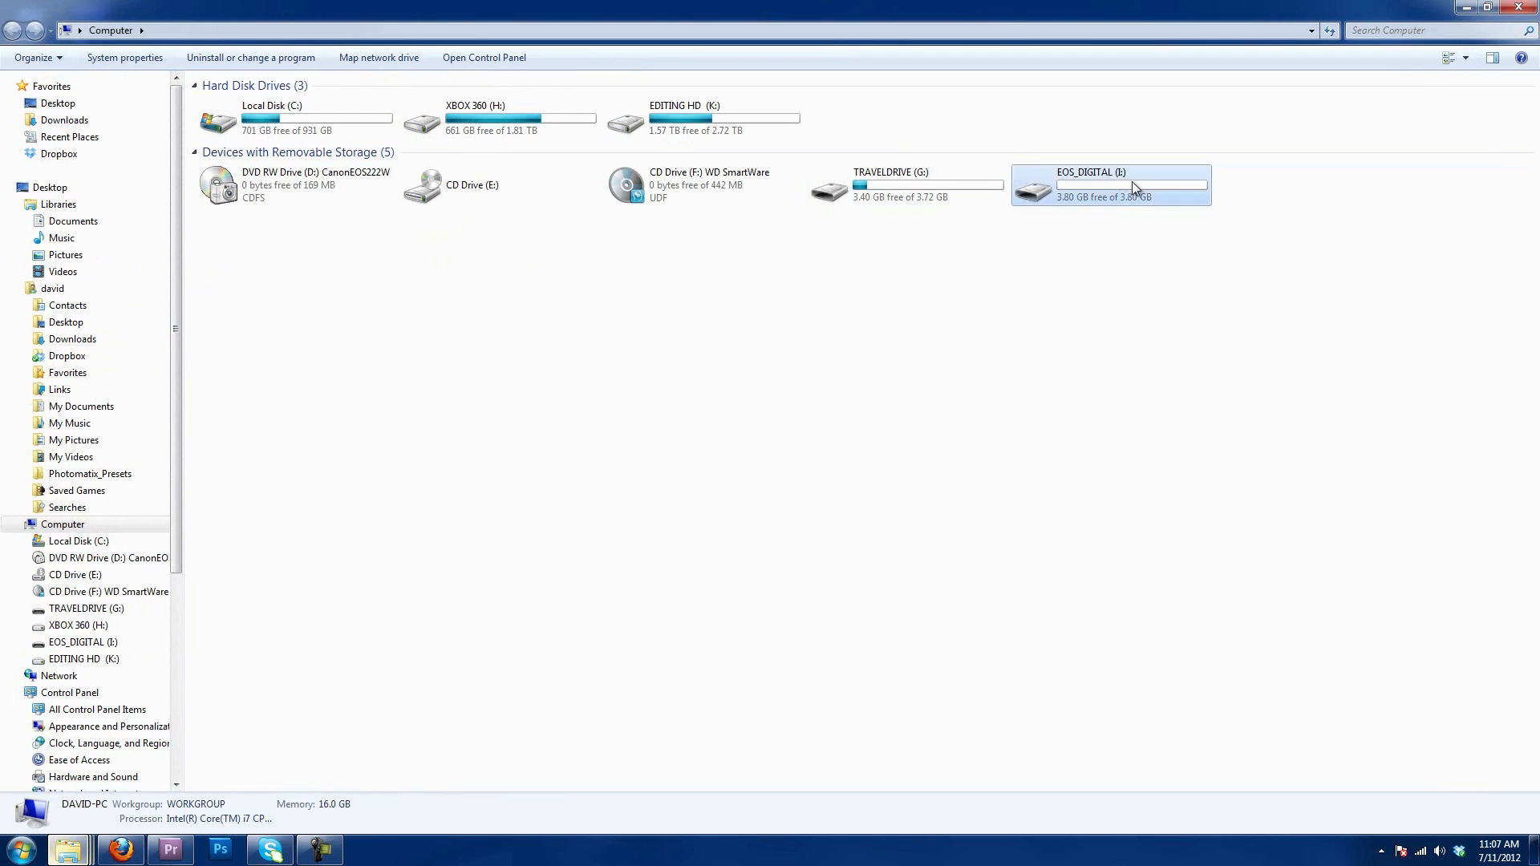
{"action": "double_click", "coordinate": [1110, 184]}
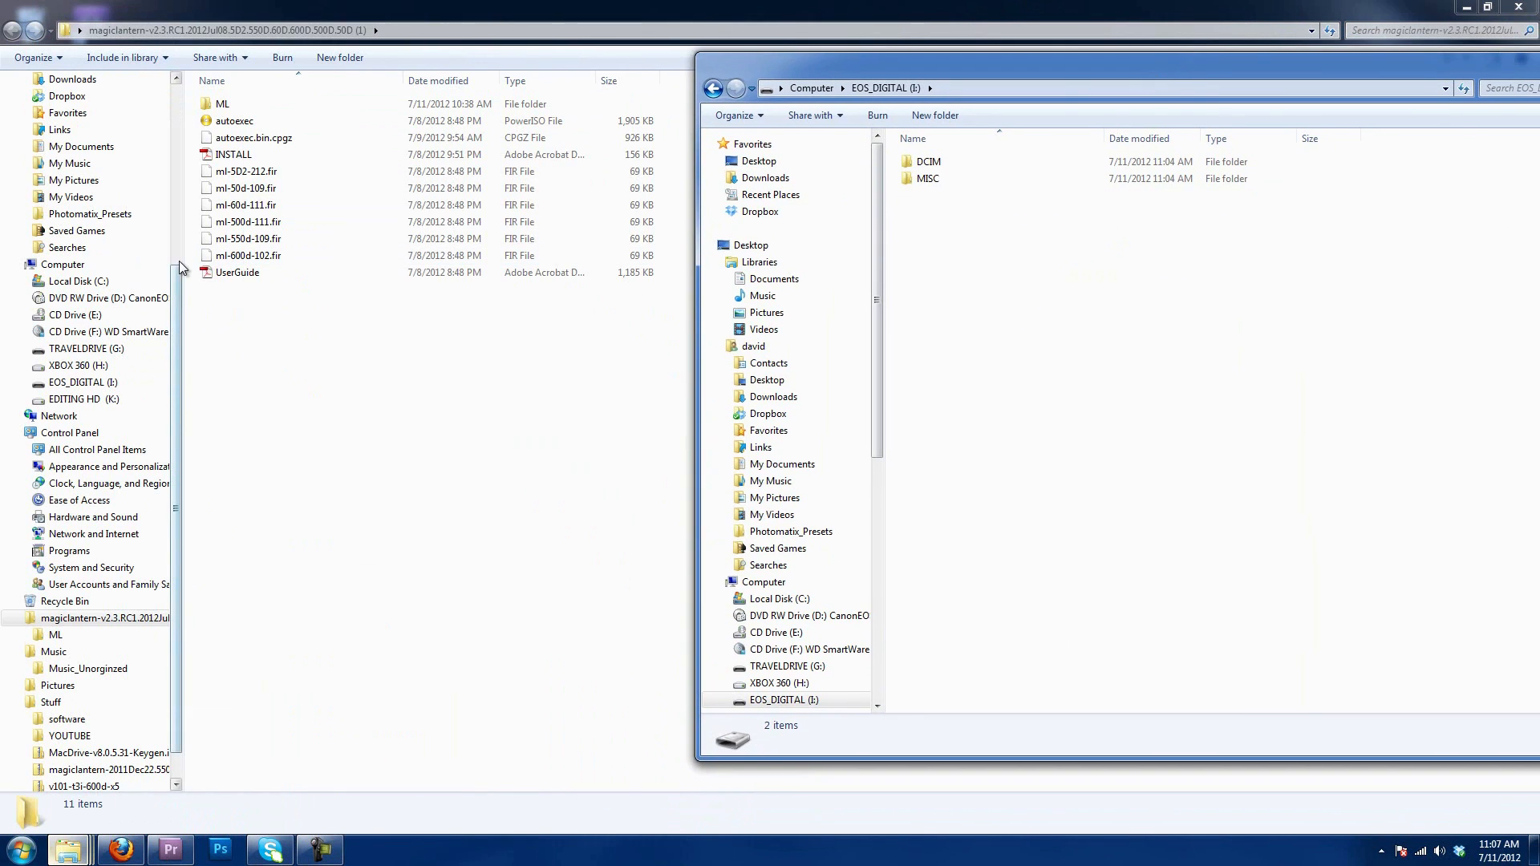
{"action": "left_click", "coordinate": [237, 272]}
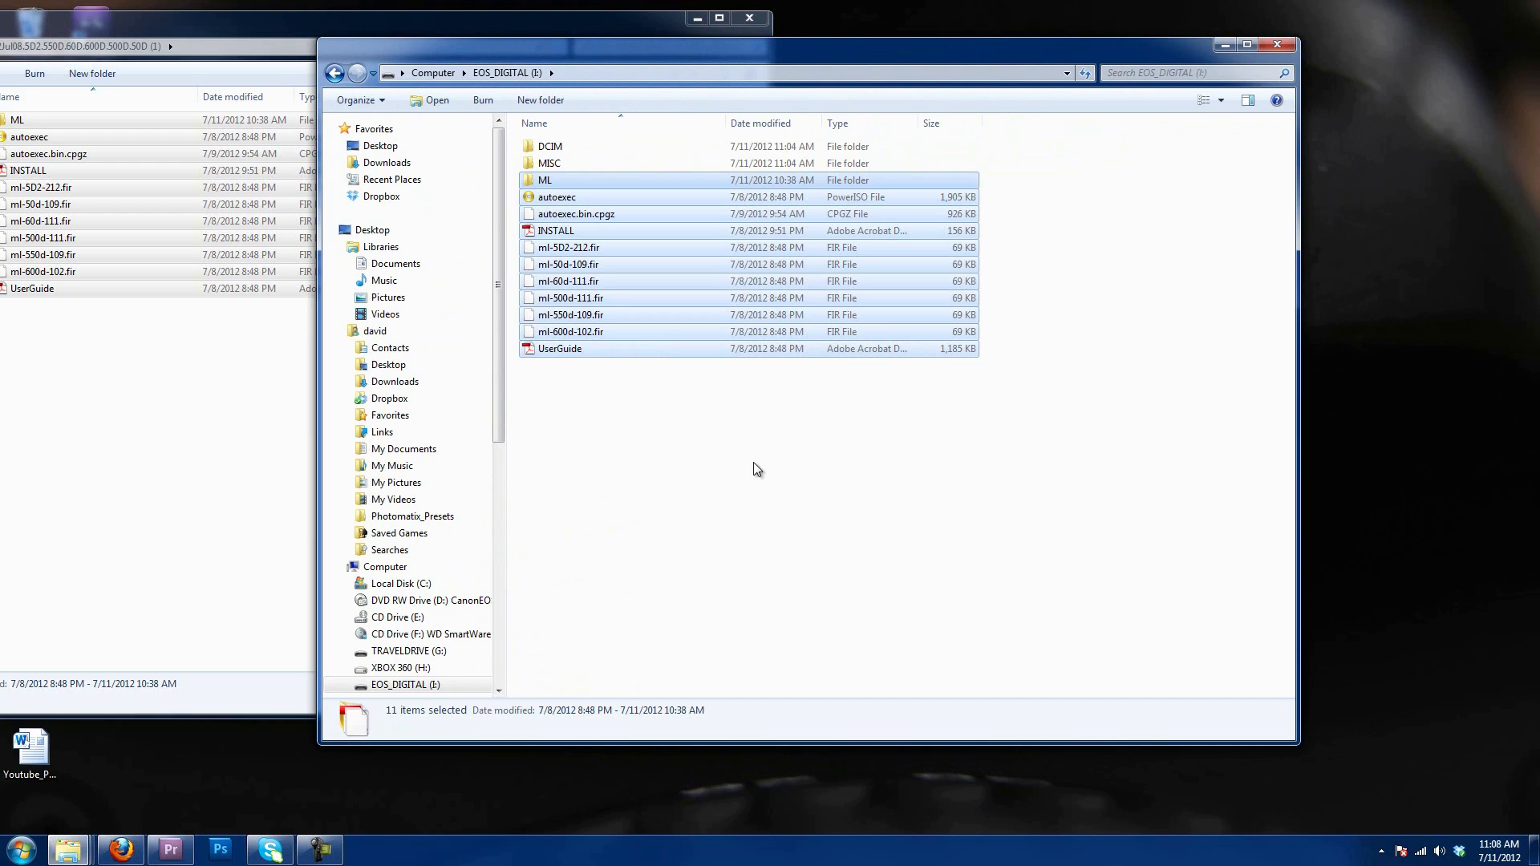
{"action": "mouse_move", "coordinate": [898, 587]}
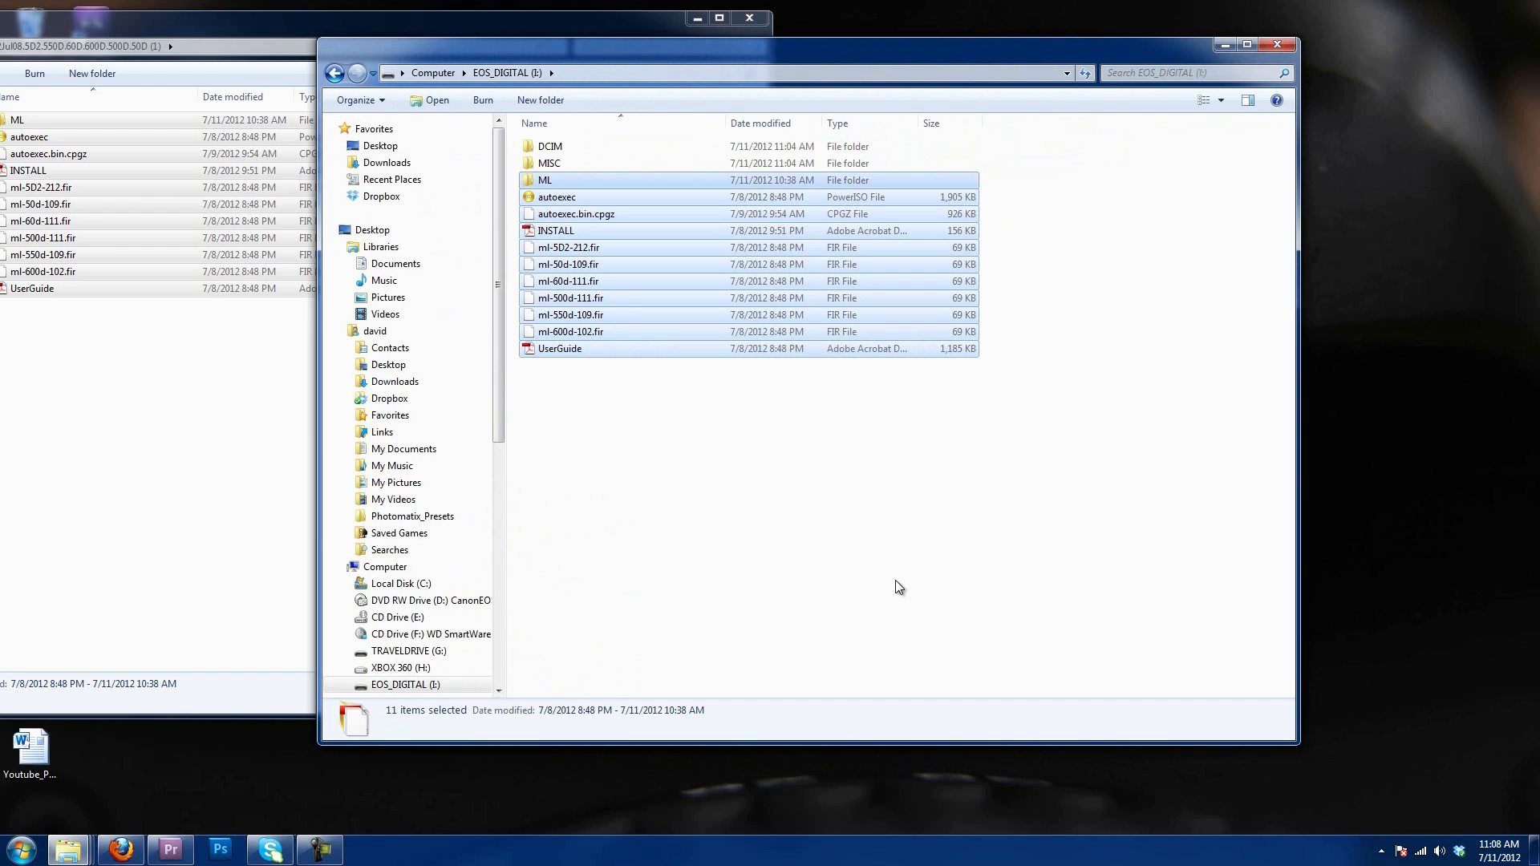
{"action": "mouse_move", "coordinate": [894, 566]}
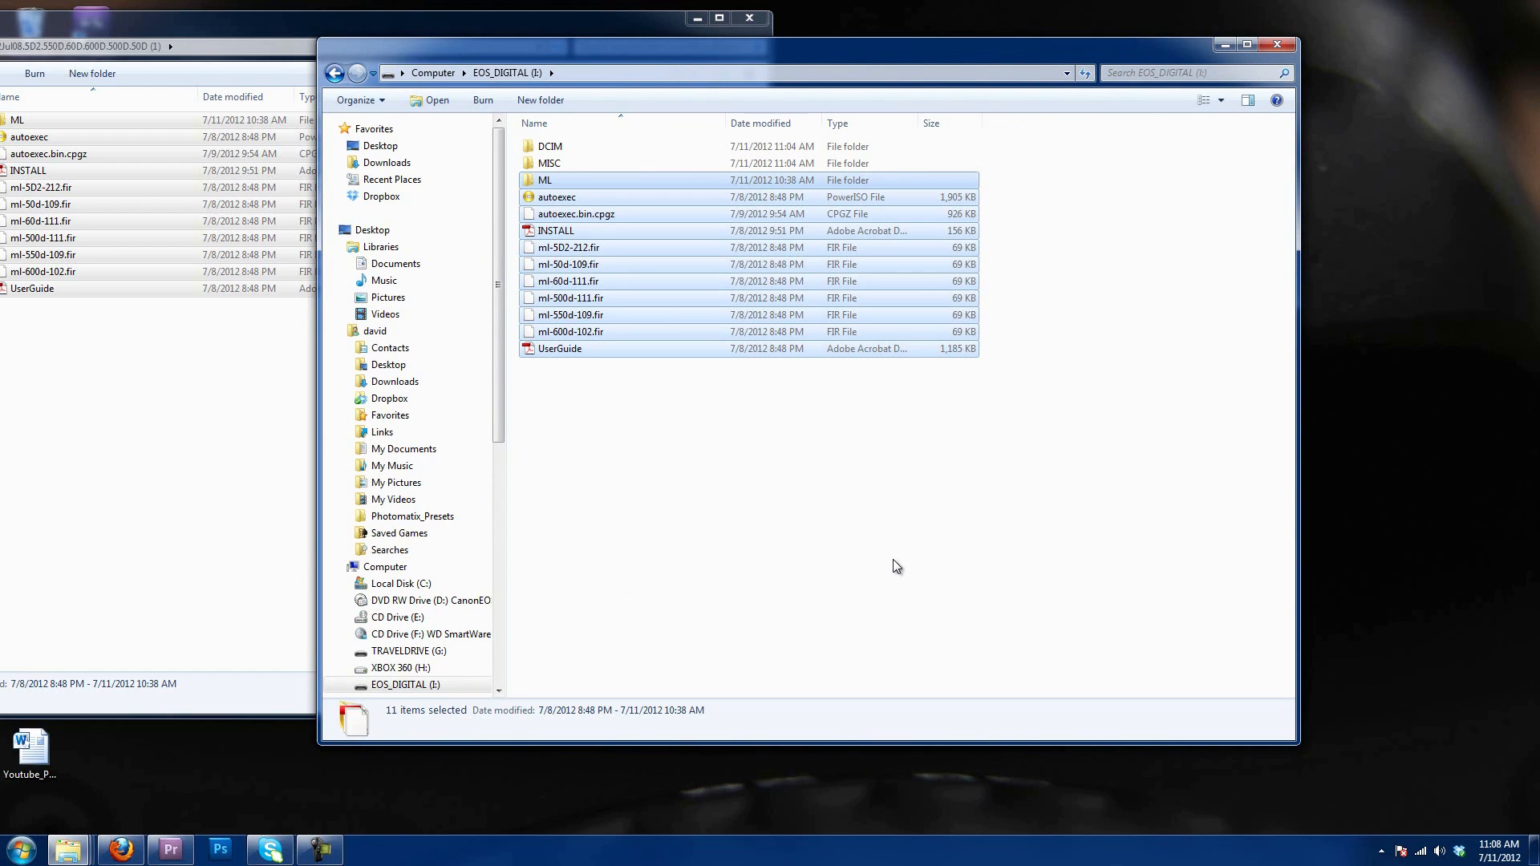
{"action": "mouse_move", "coordinate": [868, 563]}
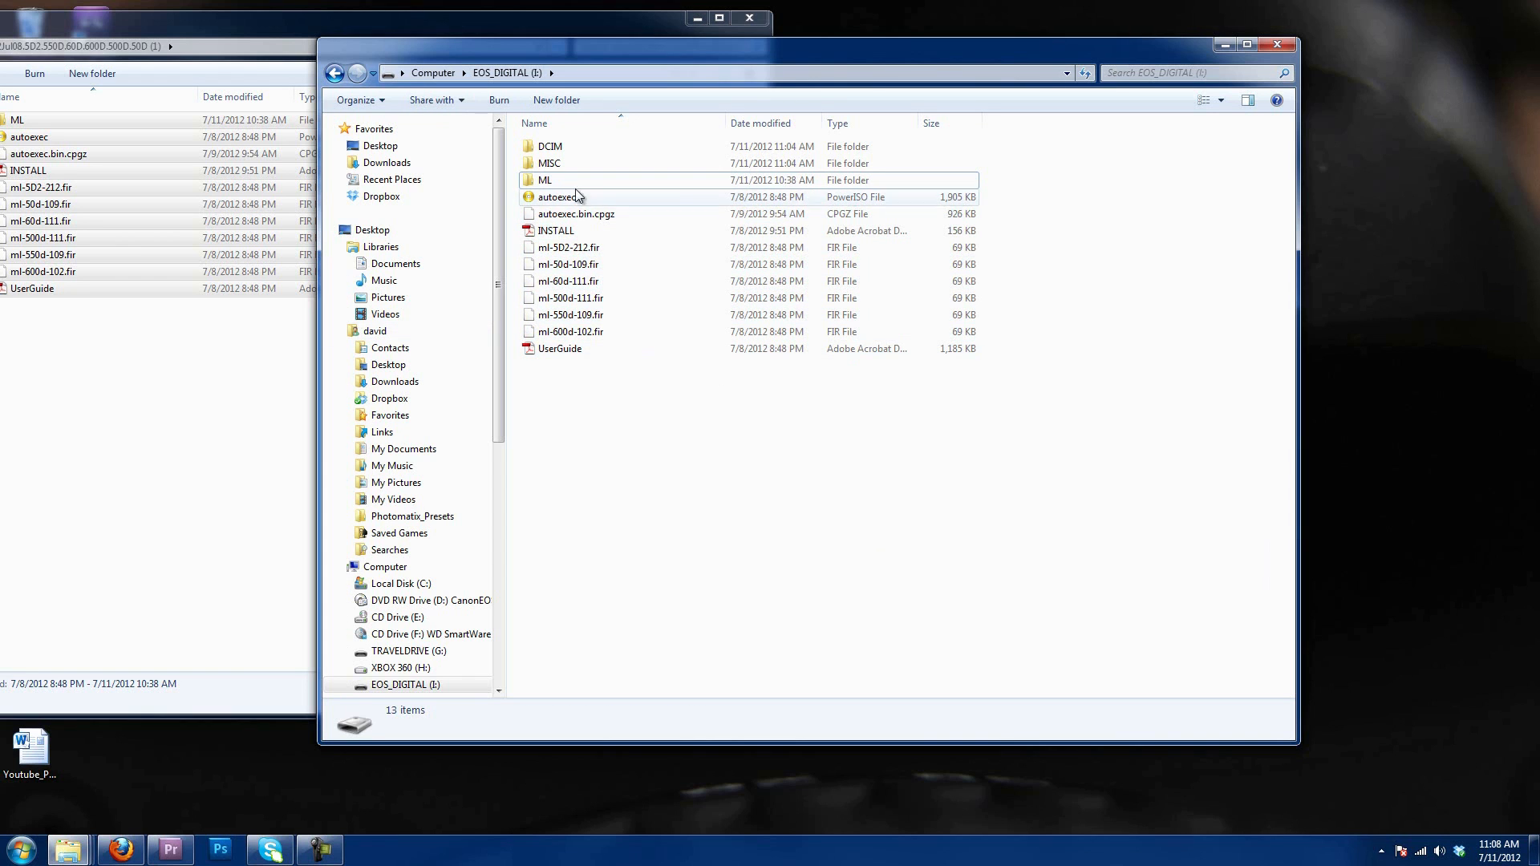
Return to the drive list and eject the EOS_DIGITAL card
{"action": "left_click", "coordinate": [432, 71]}
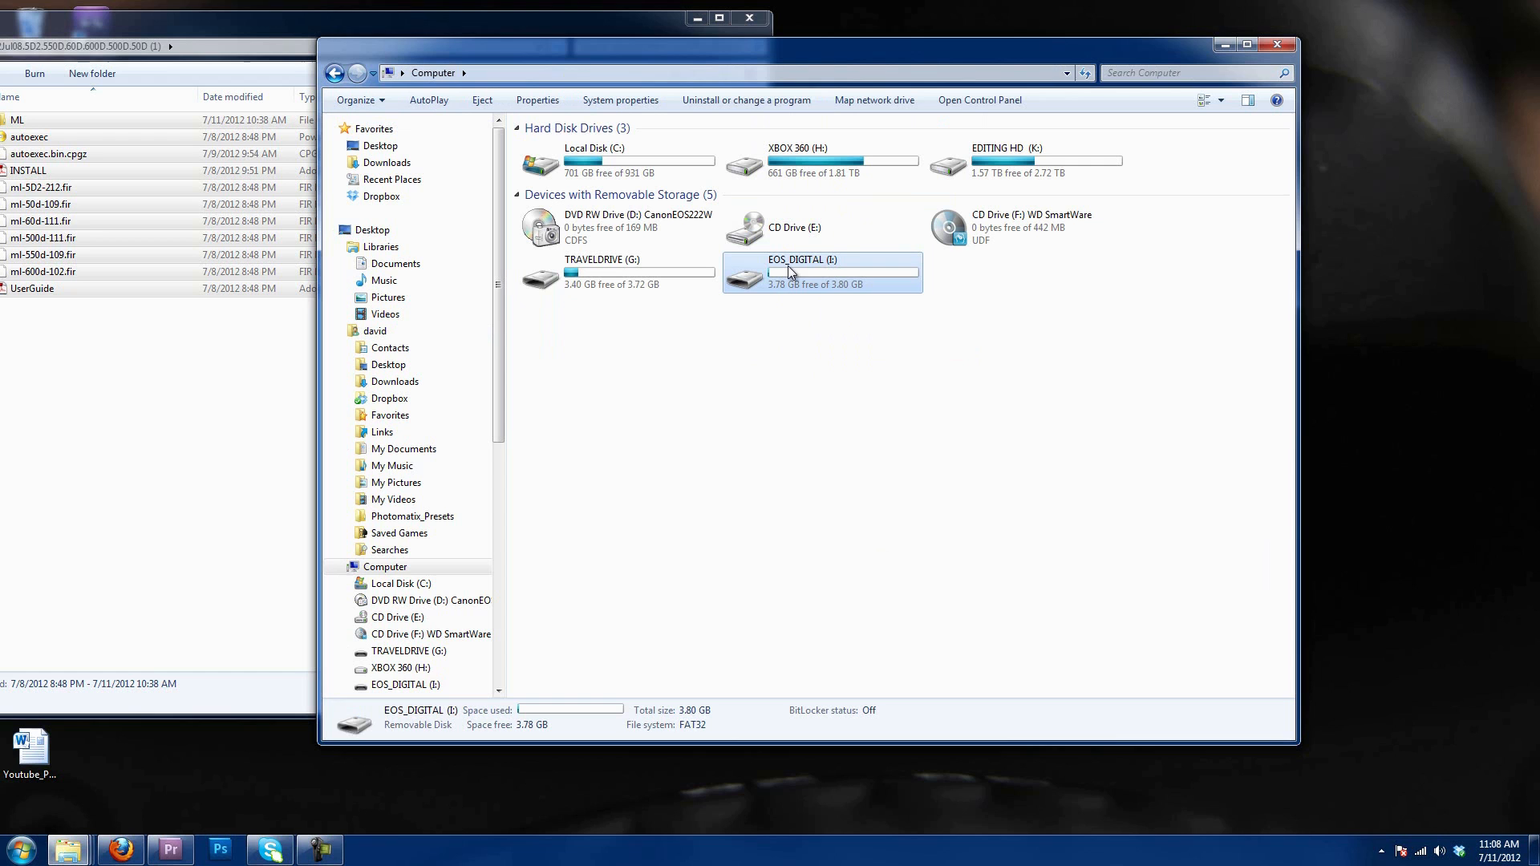
{"action": "right_click", "coordinate": [791, 272]}
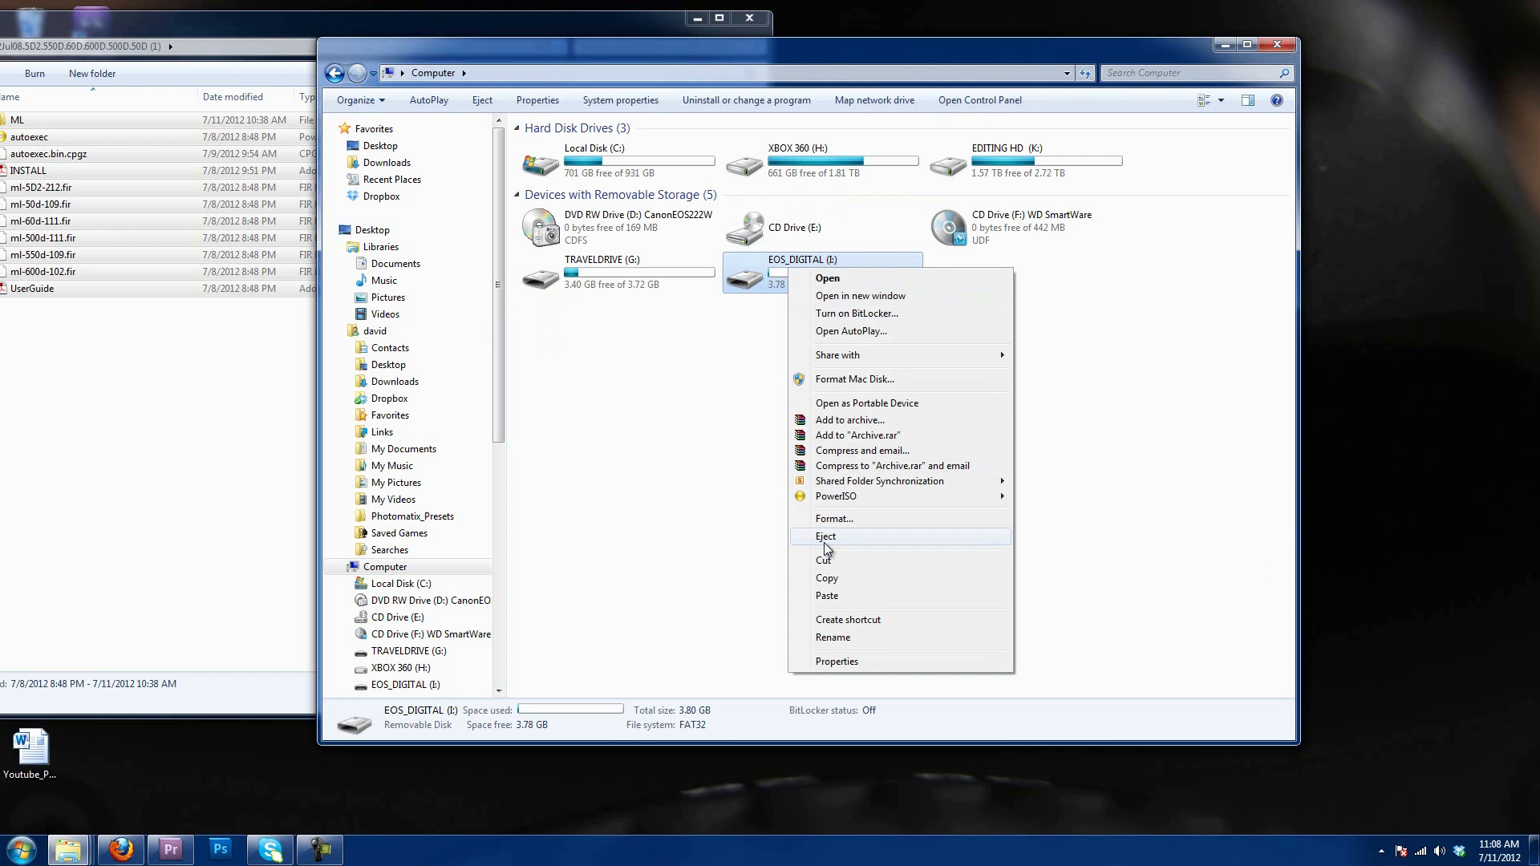
{"action": "left_click", "coordinate": [825, 535]}
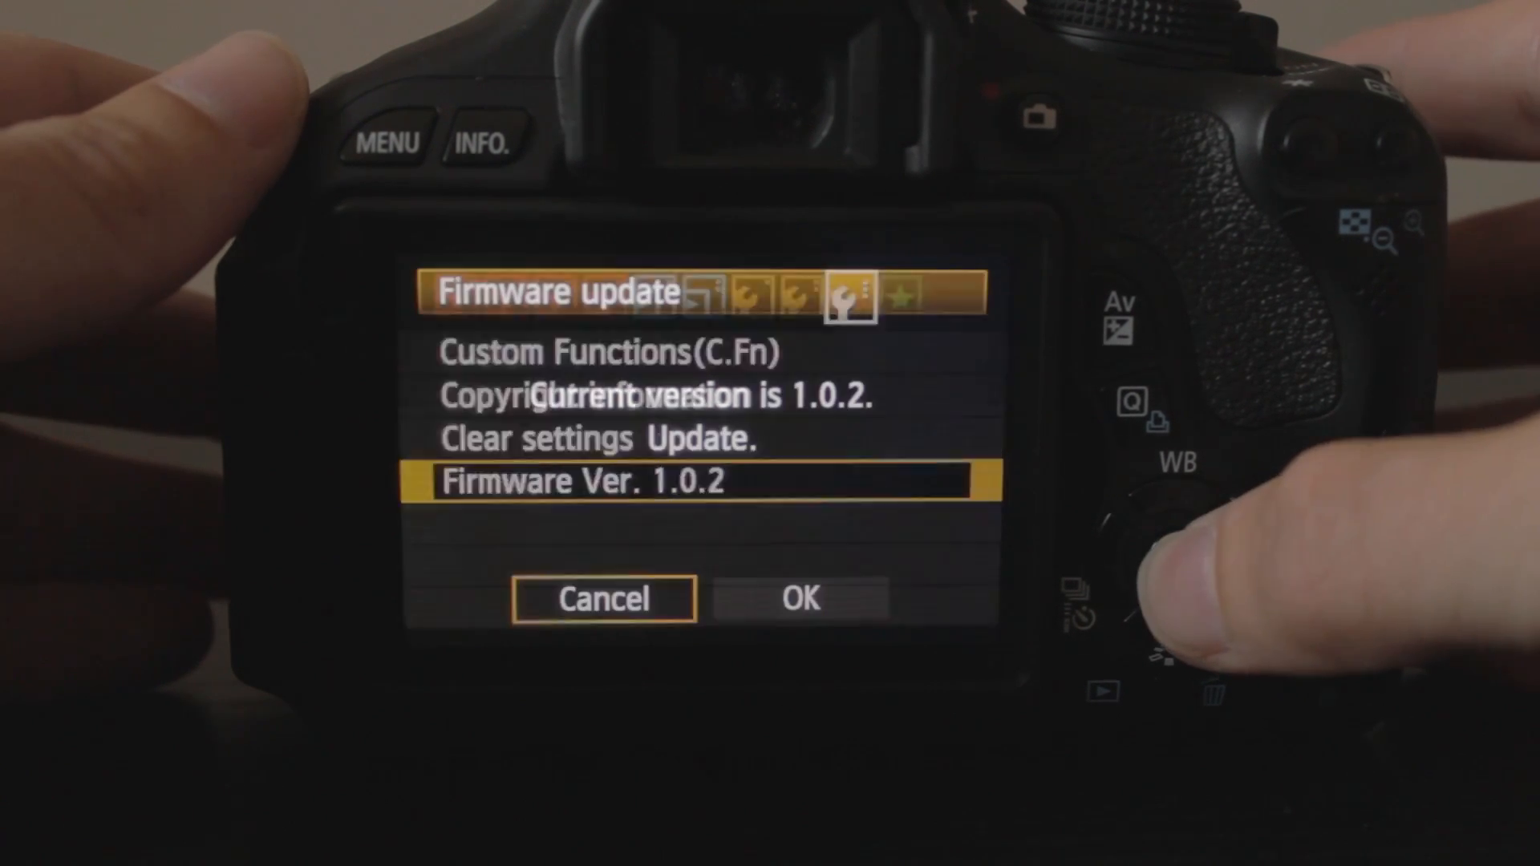
Confirm the firmware update from version 1.0.2 so it loads from the card
{"action": "left_click", "coordinate": [801, 599]}
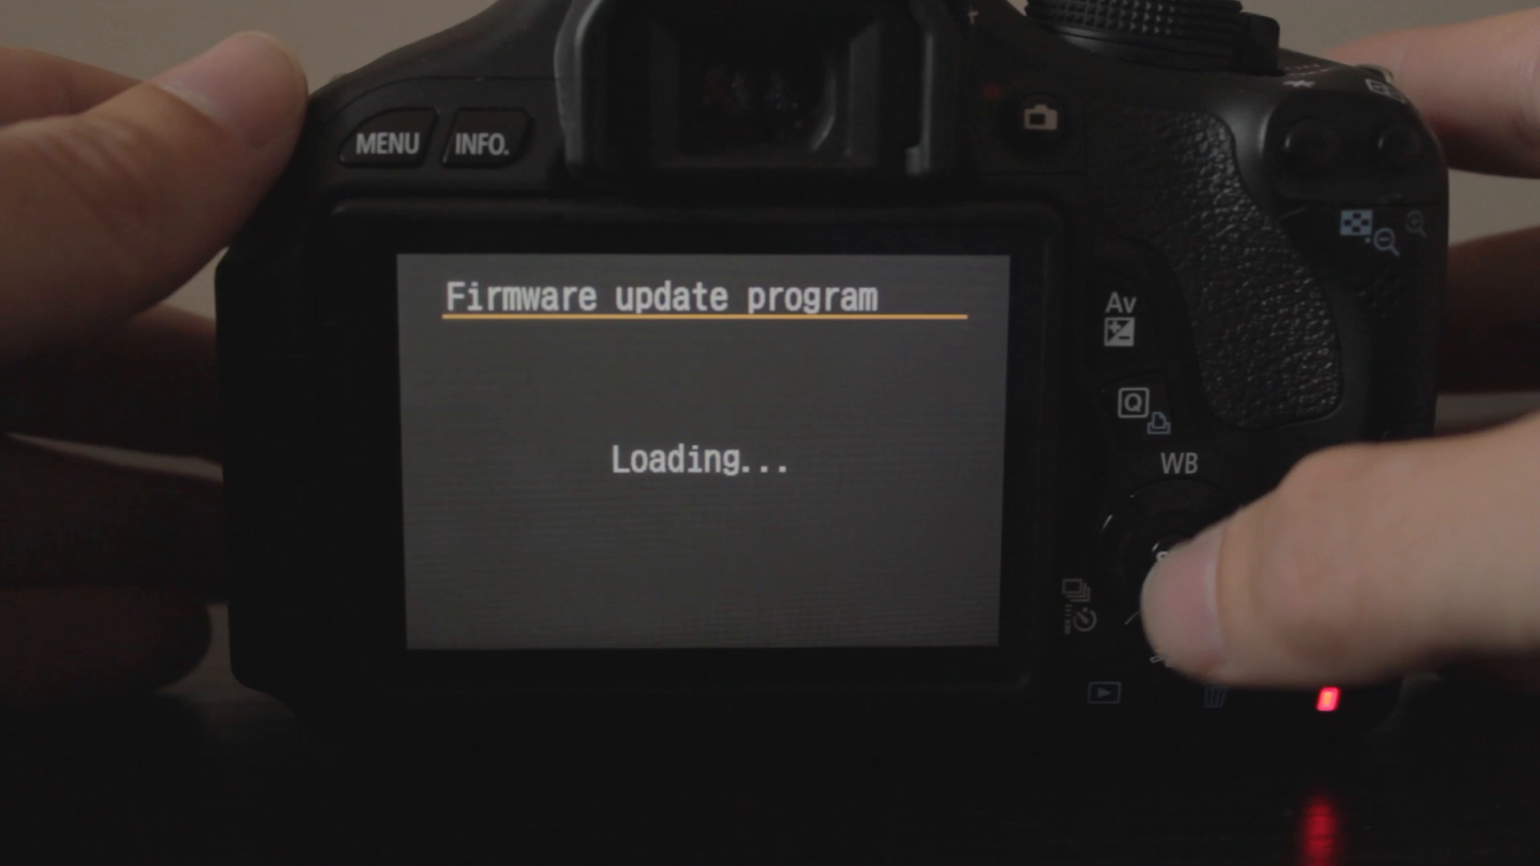